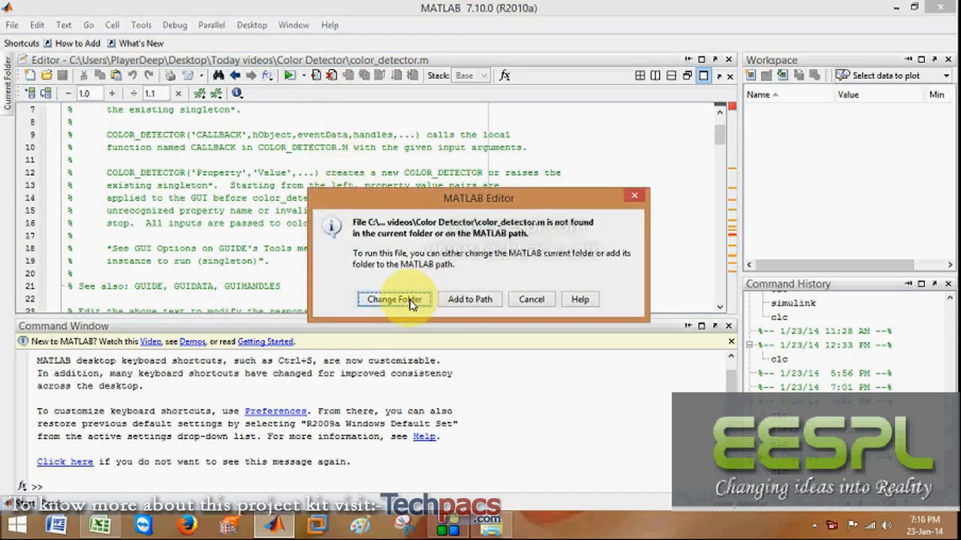
Run color_detector.m from its own folder and trigger Start, printing "Start..." in the Command Window.
left_click(393, 301)
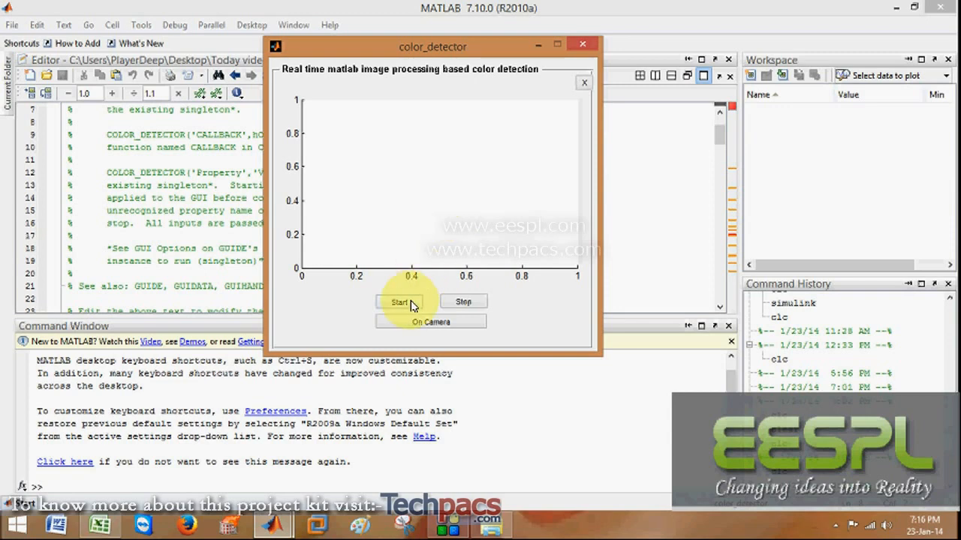
left_click(399, 301)
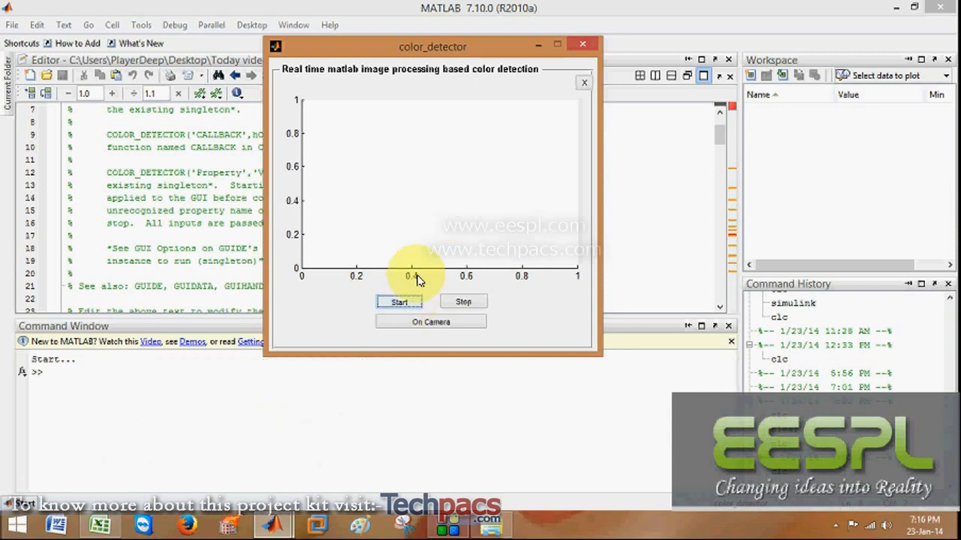
mouse_move(75, 372)
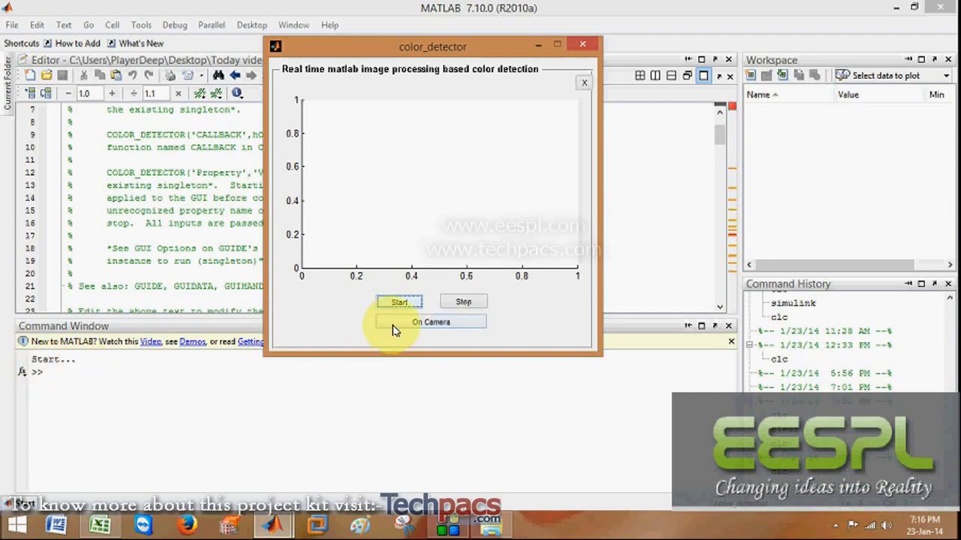
Turn on the webcam preview so the red object reports as Red Color, then stop preview and detection.
left_click(429, 321)
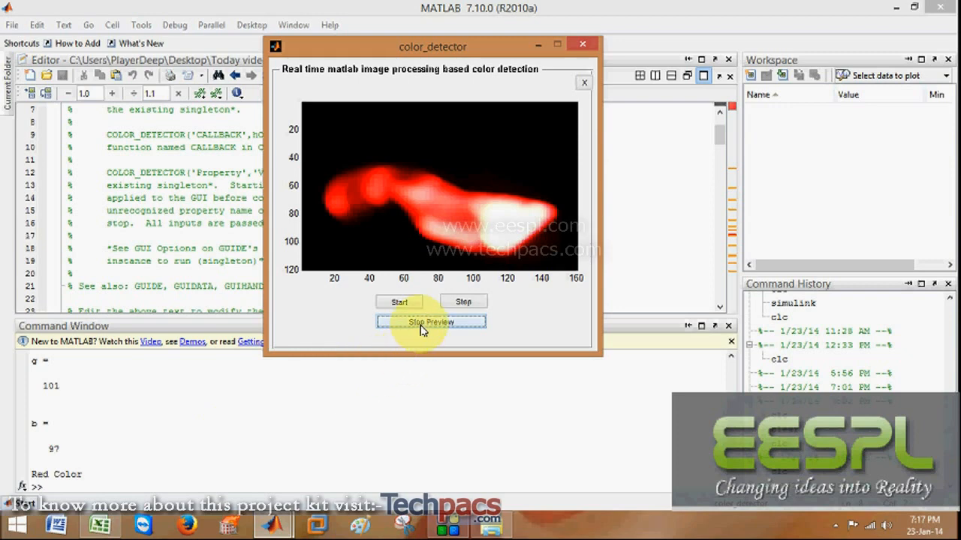
left_click(430, 321)
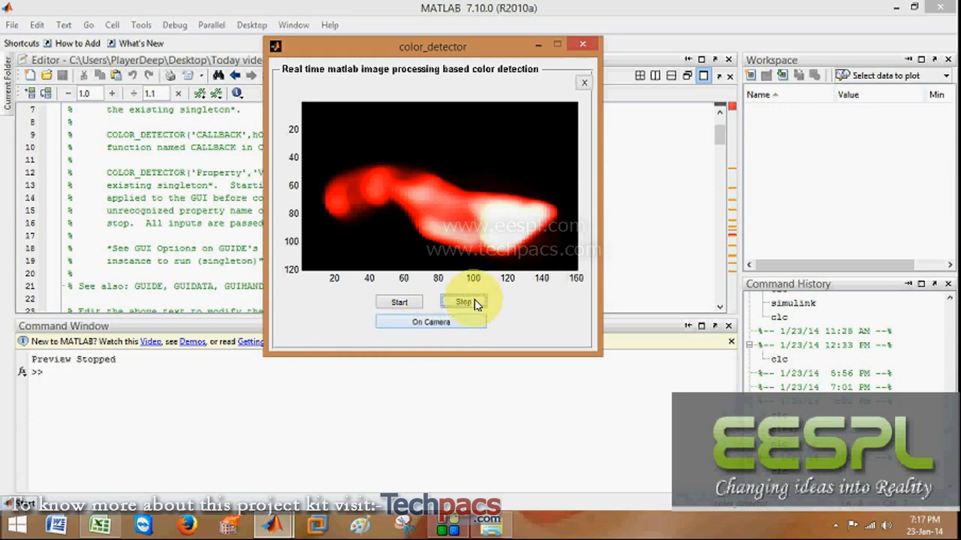
left_click(462, 302)
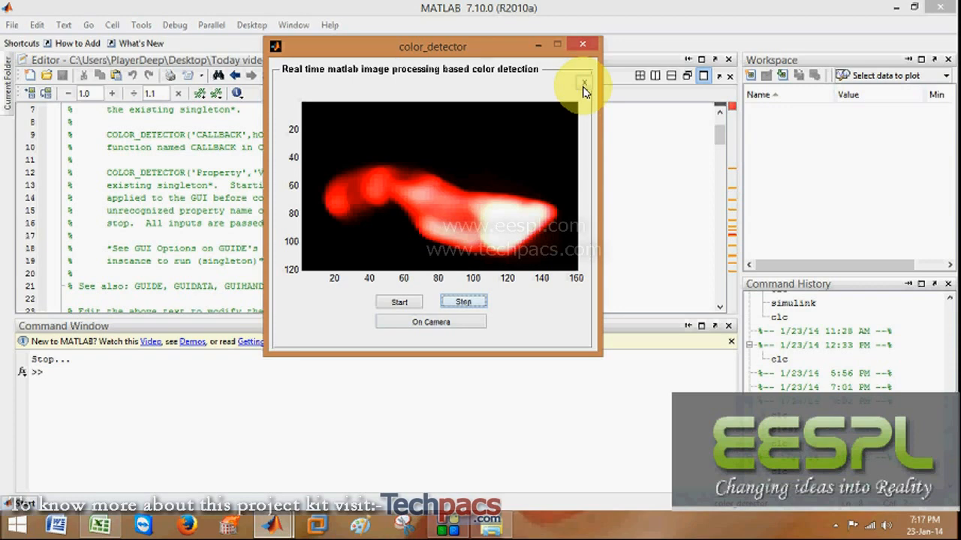